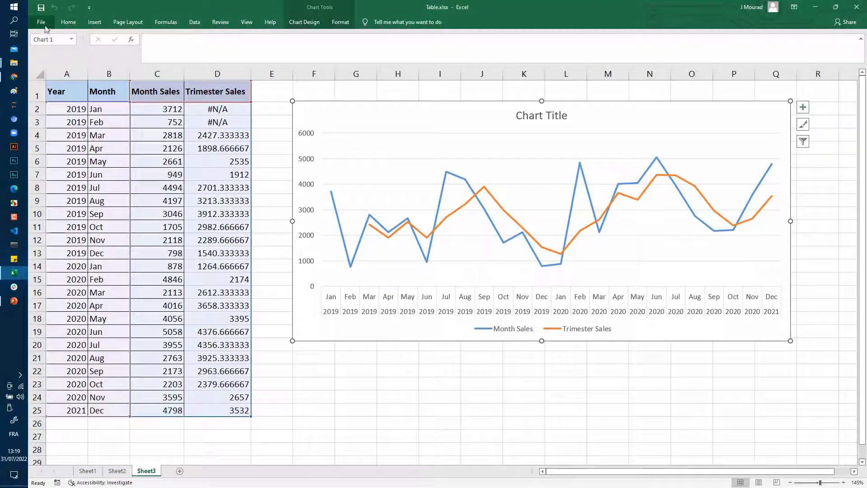
# Step: Reach the Save As dialog via File > Save As > Browse, showing the DemoFiles folder
pyautogui.click(40, 22)
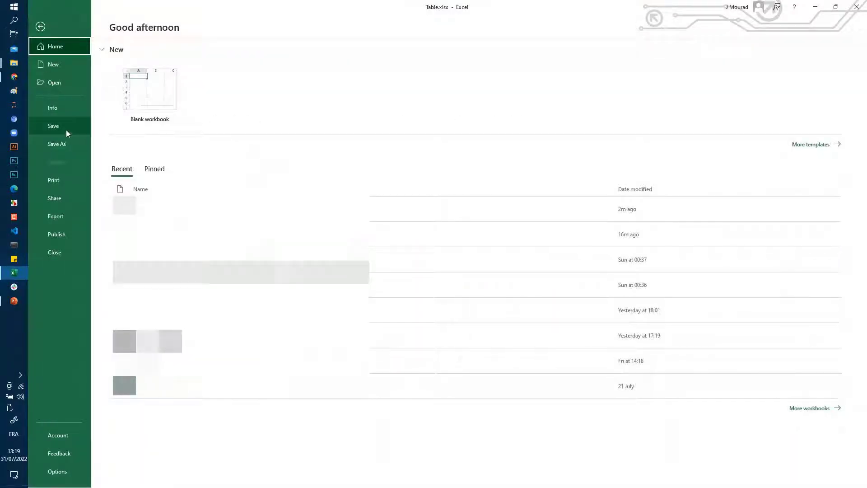
pyautogui.click(57, 143)
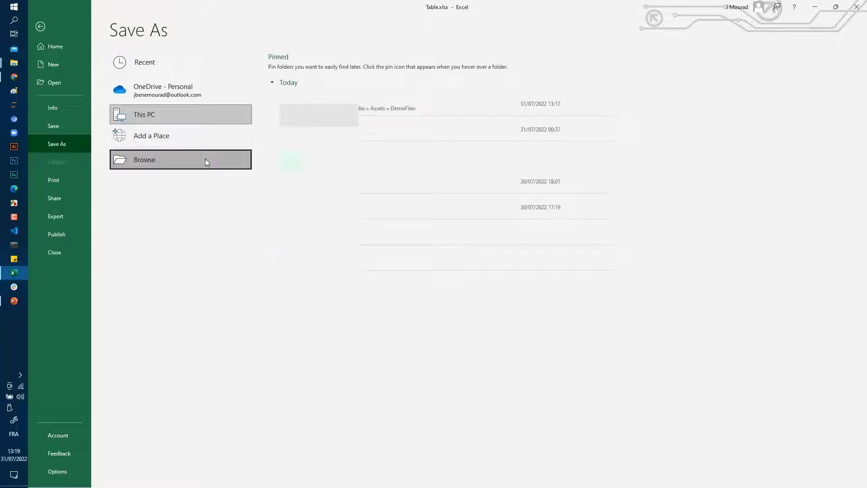
pyautogui.click(144, 160)
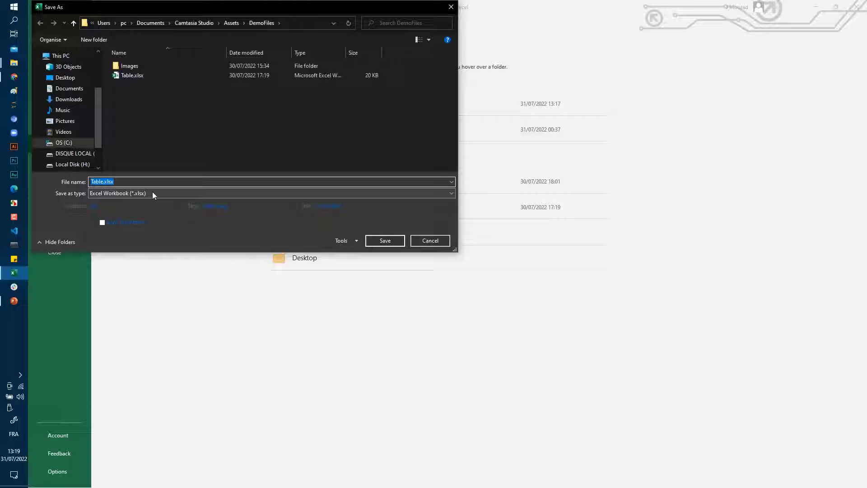
# Step: Choose PDF as the save type, name the file DemoChart, and set picture compression to HD (330 ppi)
pyautogui.click(271, 193)
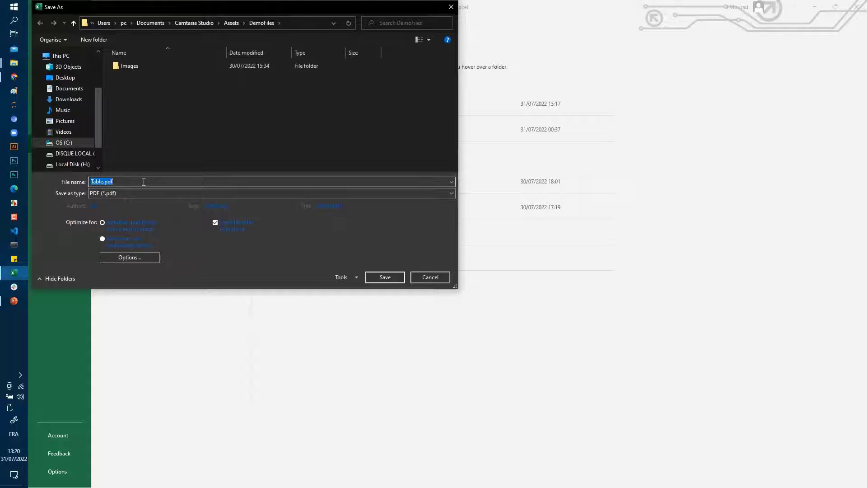
pyautogui.write('Chart')
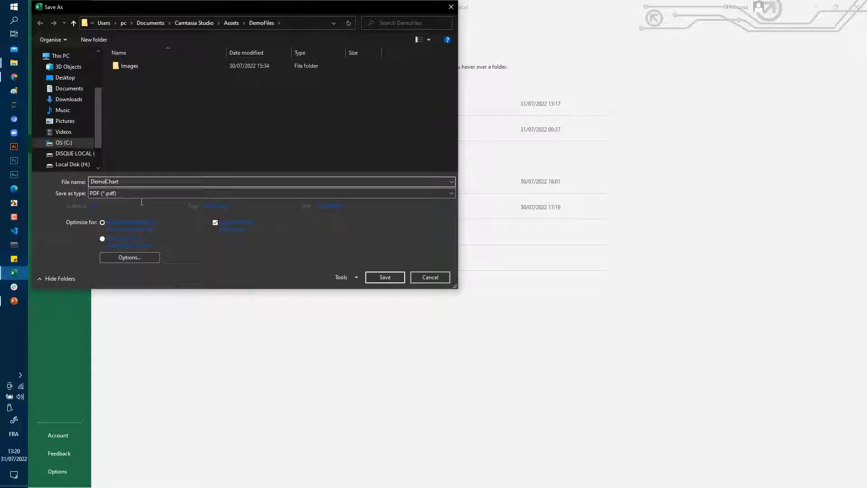
pyautogui.click(343, 277)
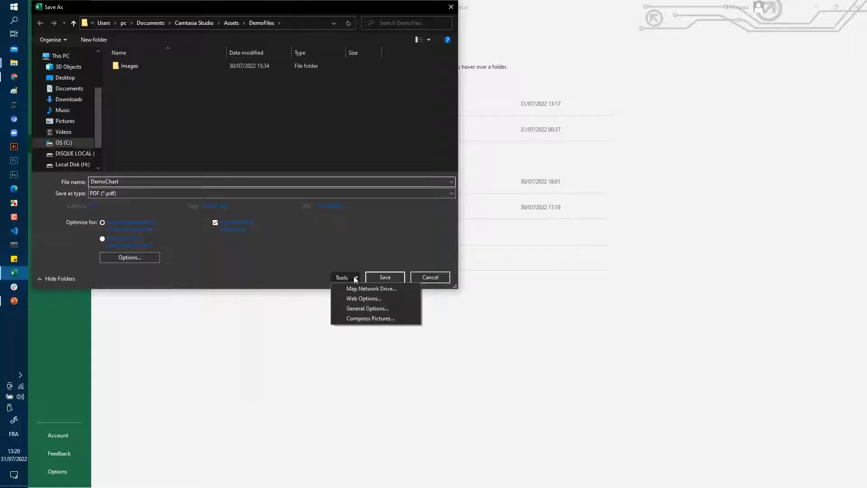
pyautogui.click(370, 318)
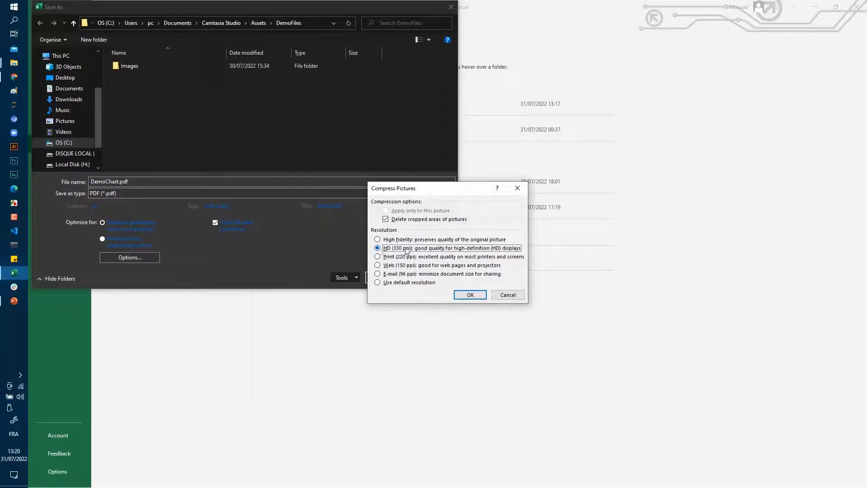
pyautogui.click(470, 295)
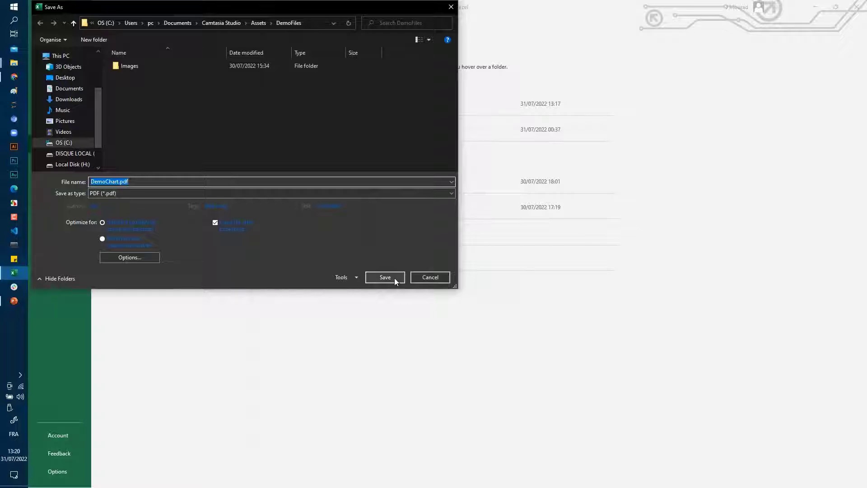
# Step: Save DemoChart.pdf, view it maximized in Foxit Reader and zoom in on the chart lines
pyautogui.click(385, 278)
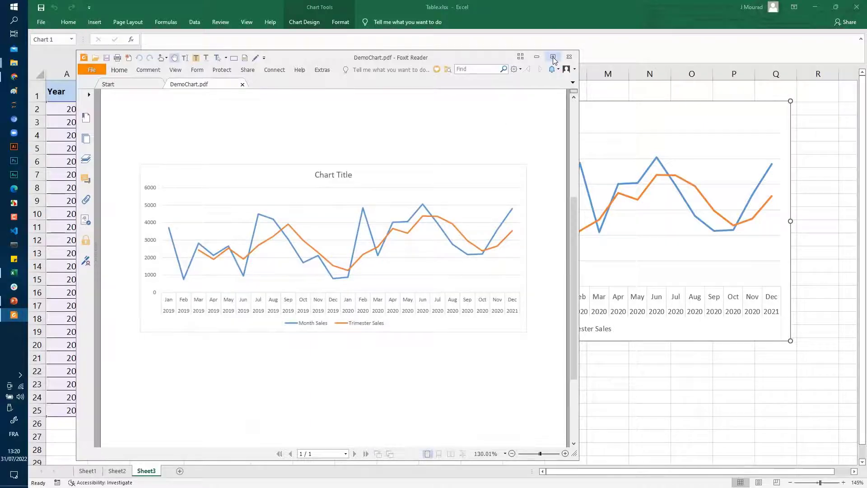
pyautogui.click(552, 58)
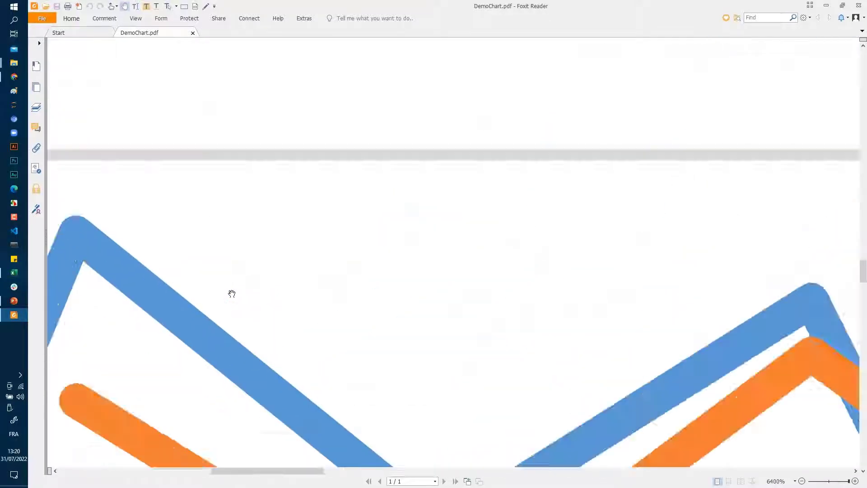
pyautogui.click(803, 481)
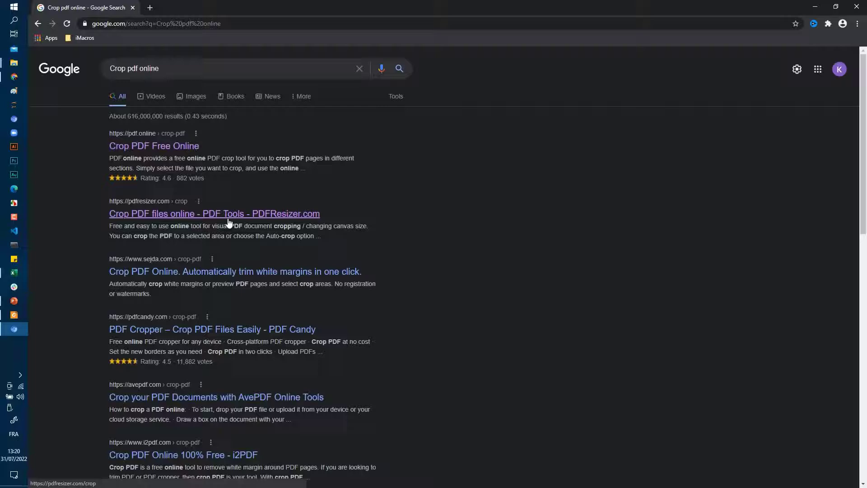
# Step: Choose the PDFResizer.com crop result from the 'Crop pdf online' Google search
pyautogui.click(214, 214)
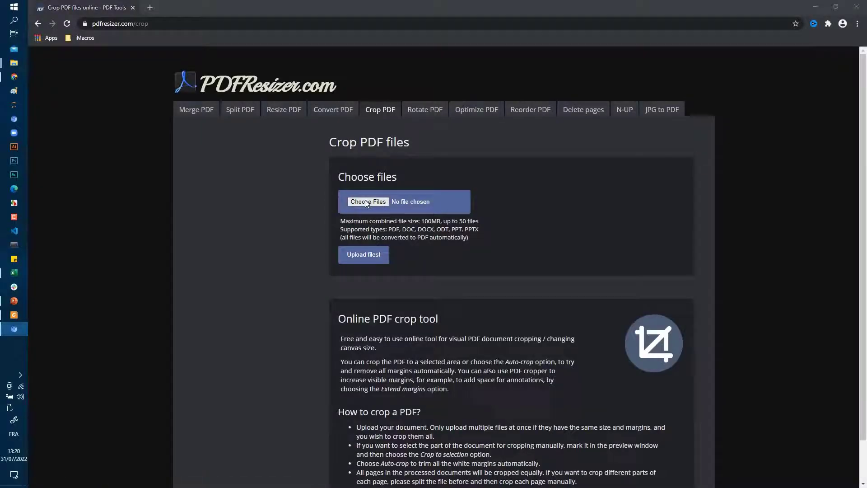
# Step: Select DemoChart.pdf through Choose Files and upload it to the PDFResizer crop tool
pyautogui.click(367, 202)
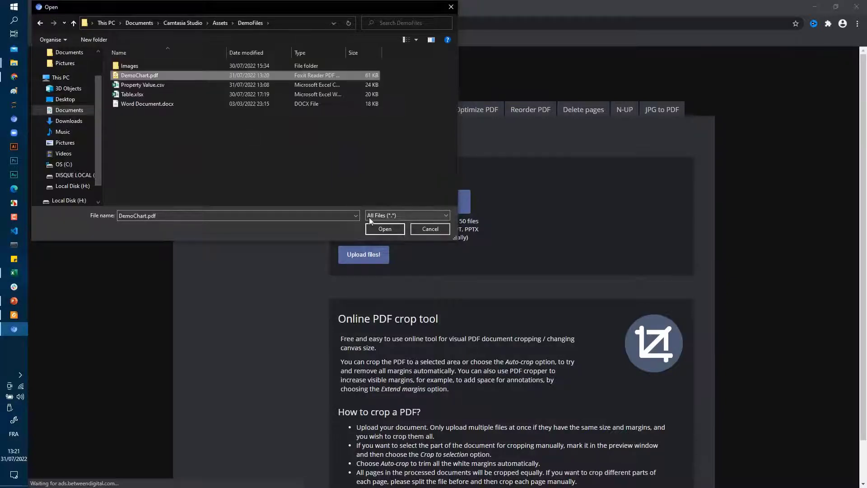
pyautogui.click(384, 228)
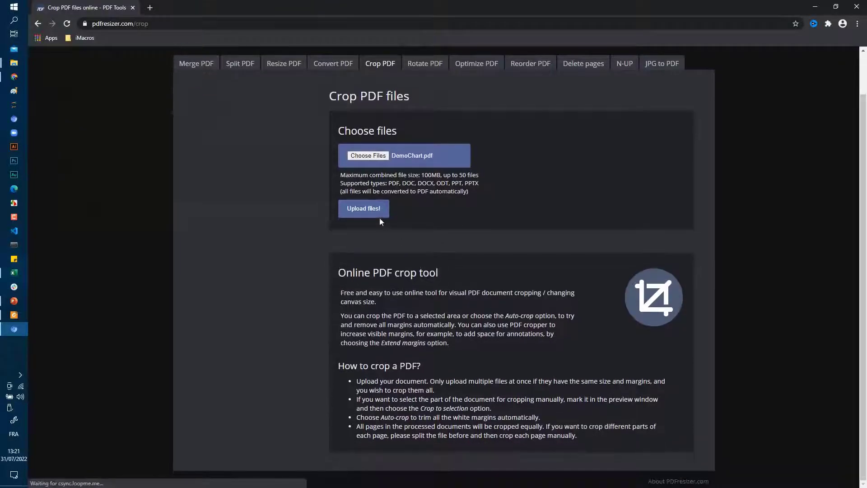
pyautogui.click(363, 209)
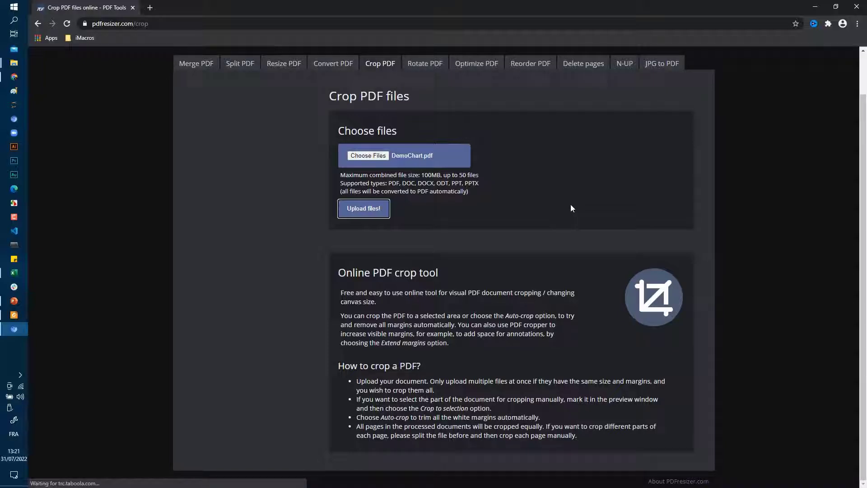
pyautogui.moveTo(721, 308)
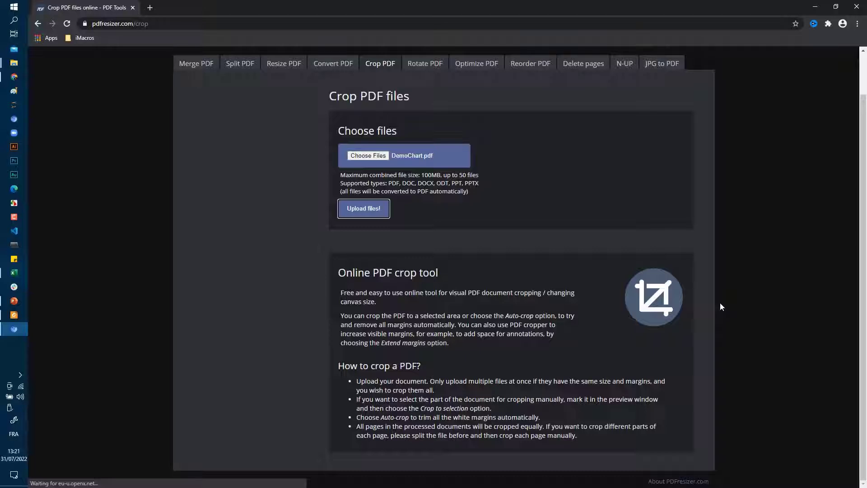
pyautogui.click(363, 208)
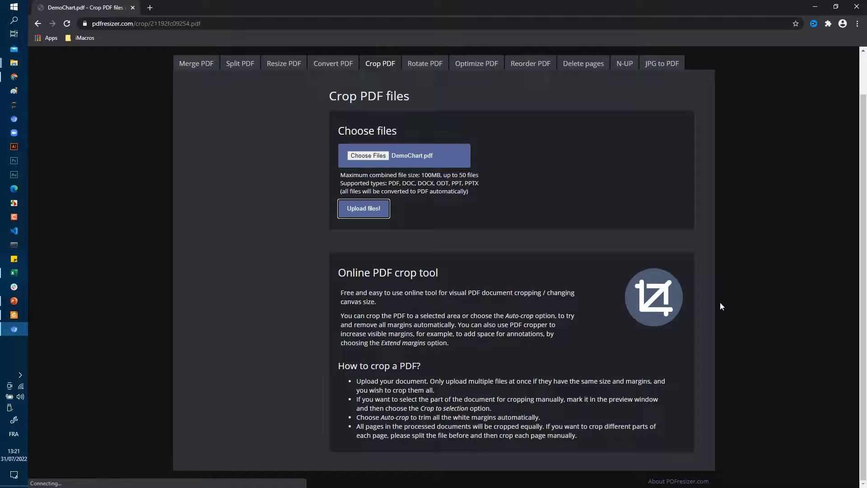
pyautogui.click(363, 209)
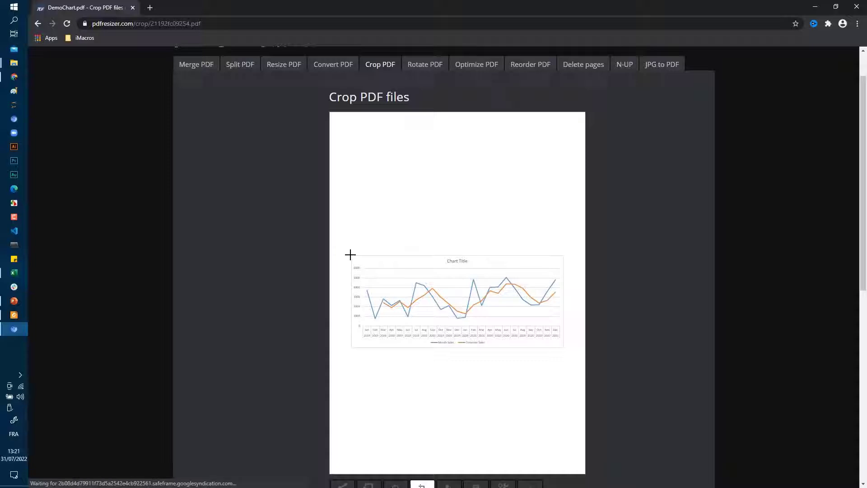
# Step: Draw a selection box around the chart and crop the PDF to that selection
pyautogui.moveTo(351, 255); pyautogui.dragTo(386, 271)
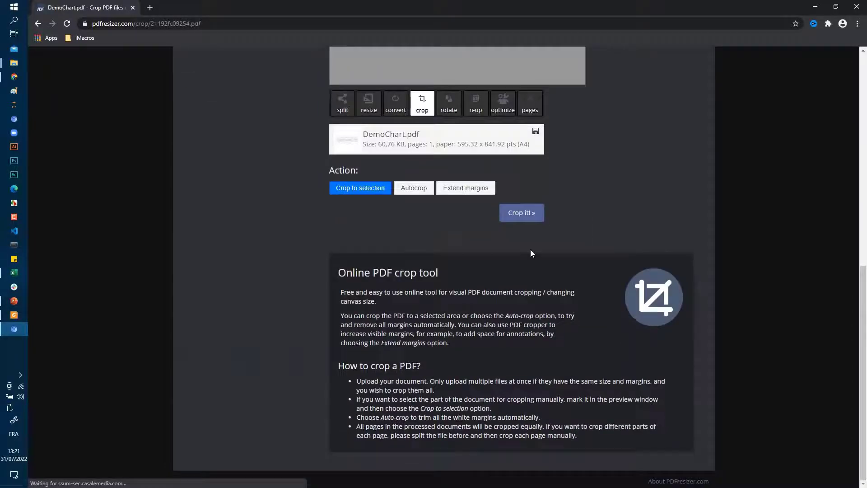
pyautogui.click(521, 212)
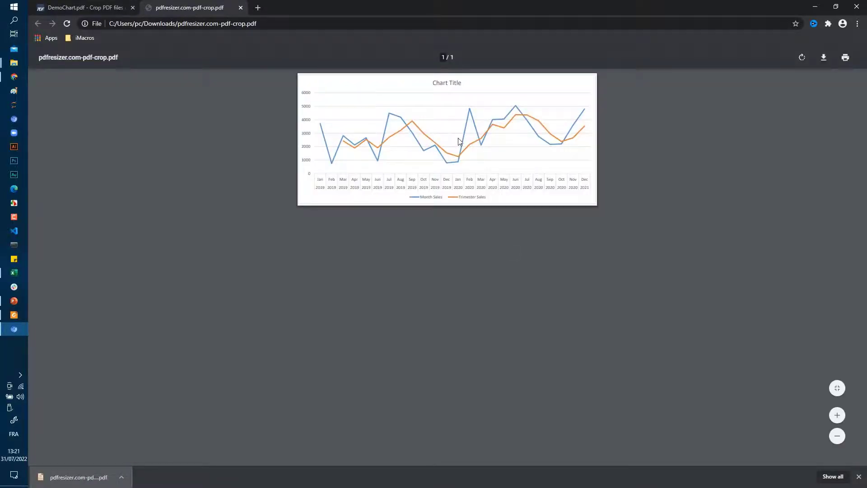
# Step: Zoom in on the cropped pdfresizer.com-pdf-crop.pdf chart to check line sharpness
pyautogui.click(837, 415)
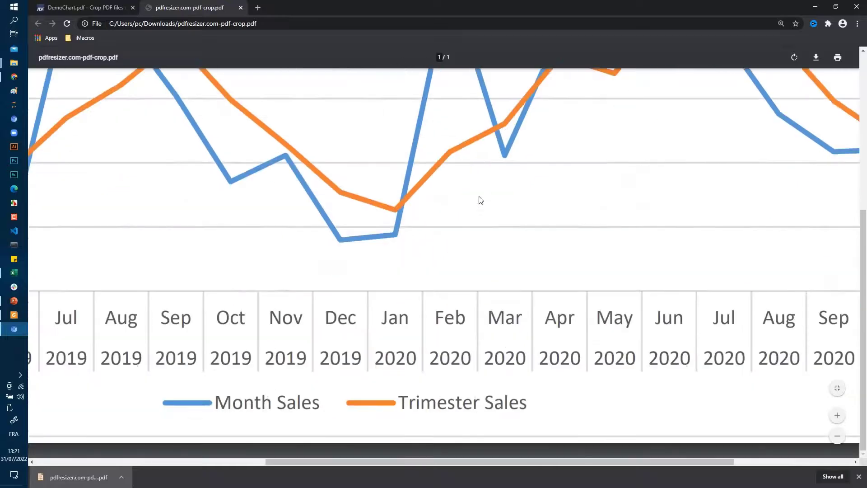